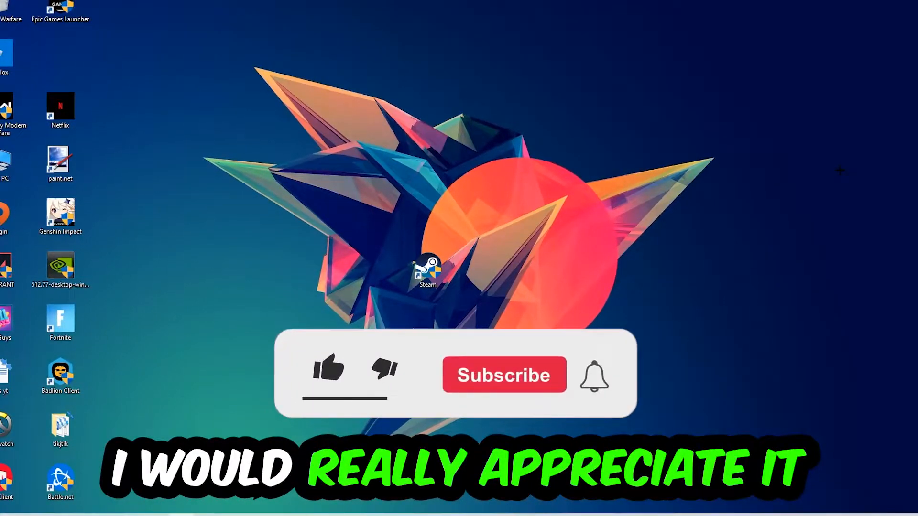
# Step: Launch Command Prompt via Win+R, maximize it and run ipconfig /flushdns to flush the DNS cache
pyautogui.click(328, 369)
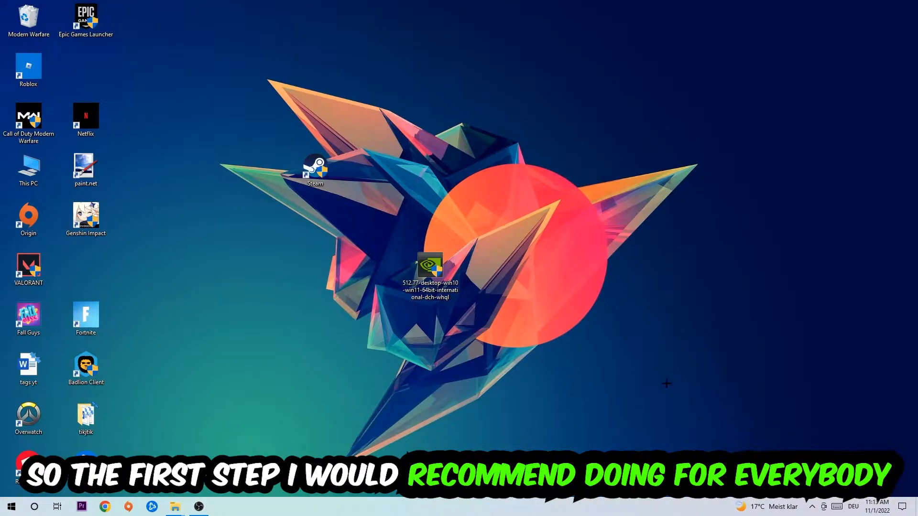
pyautogui.press('Win+r')
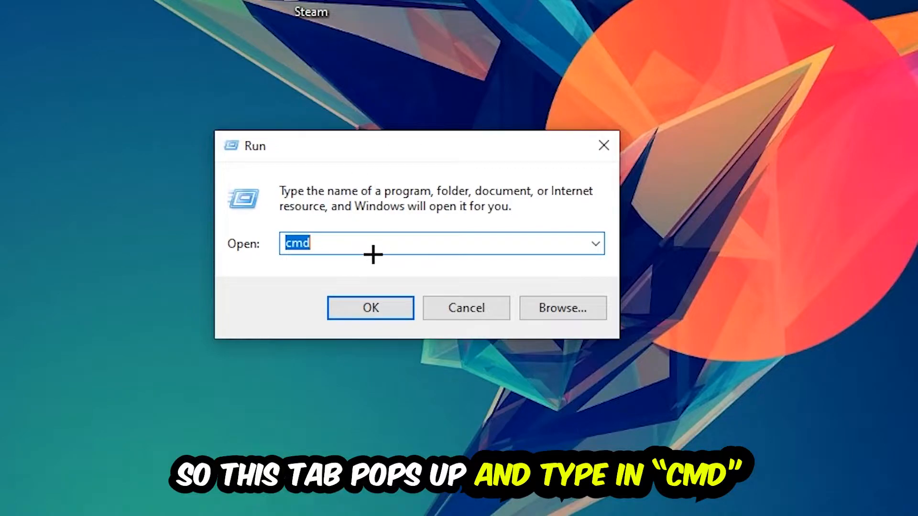
pyautogui.click(369, 307)
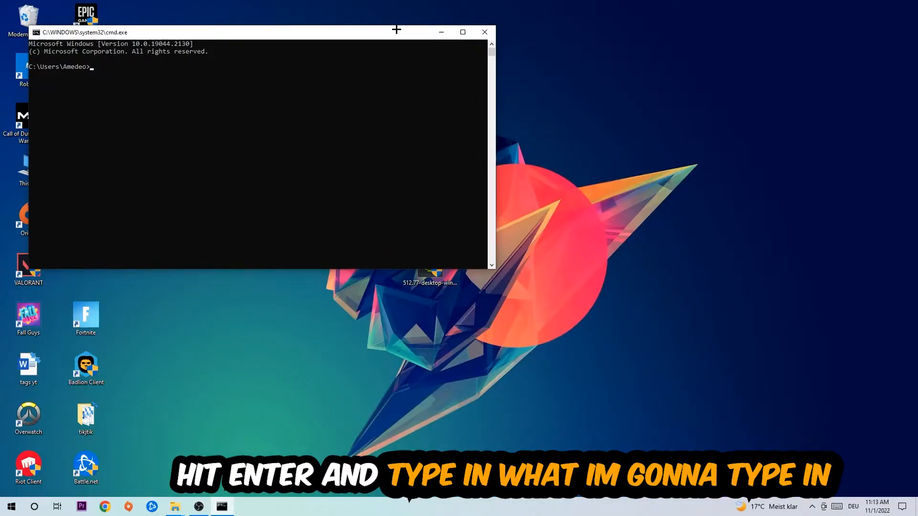
pyautogui.click(462, 32)
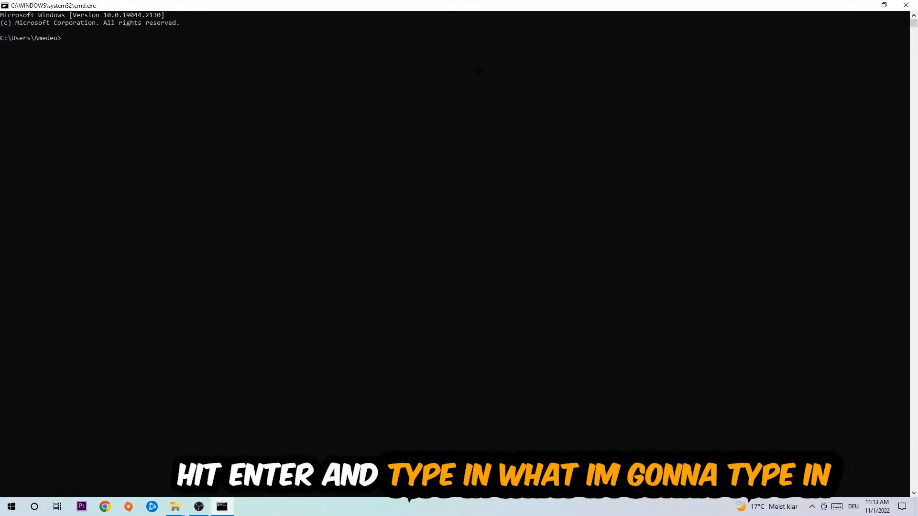
pyautogui.write('ip')
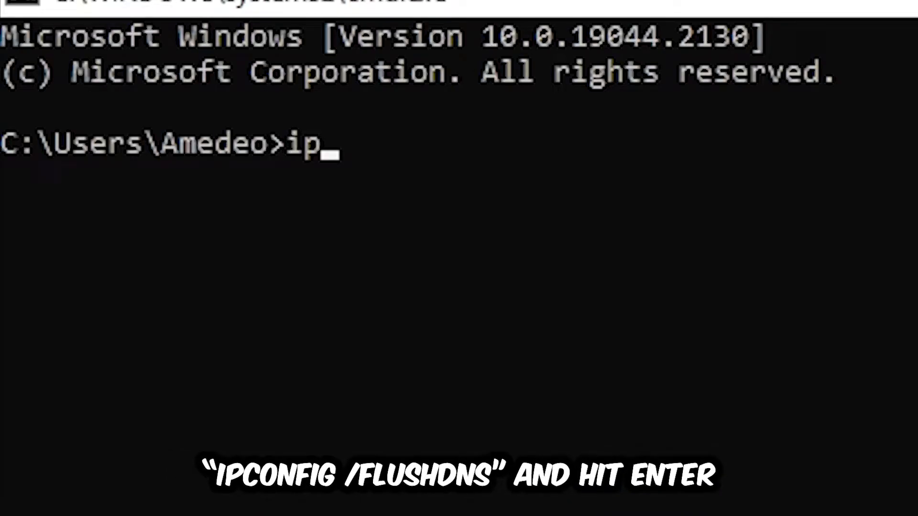
pyautogui.write('config /flushdns')
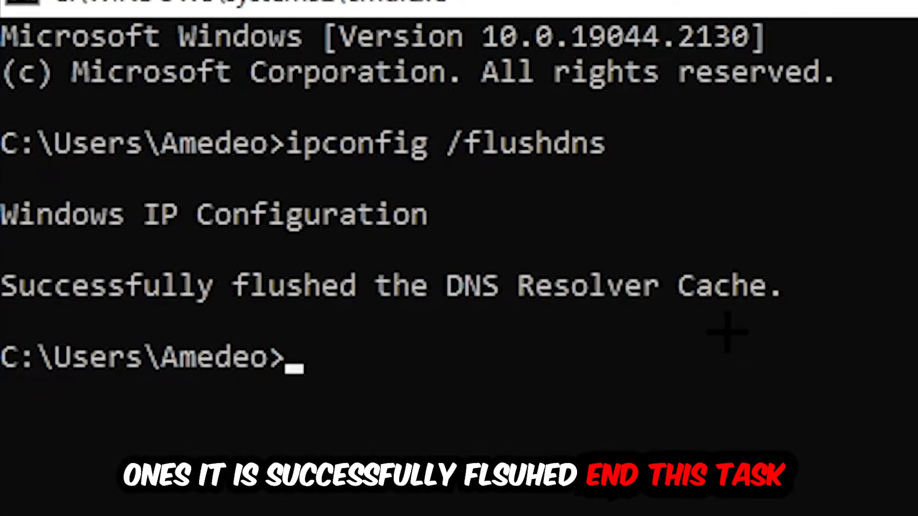
# Step: Close Command Prompt and reach the Network & Internet status page in Windows Settings
pyautogui.click(14, 0)
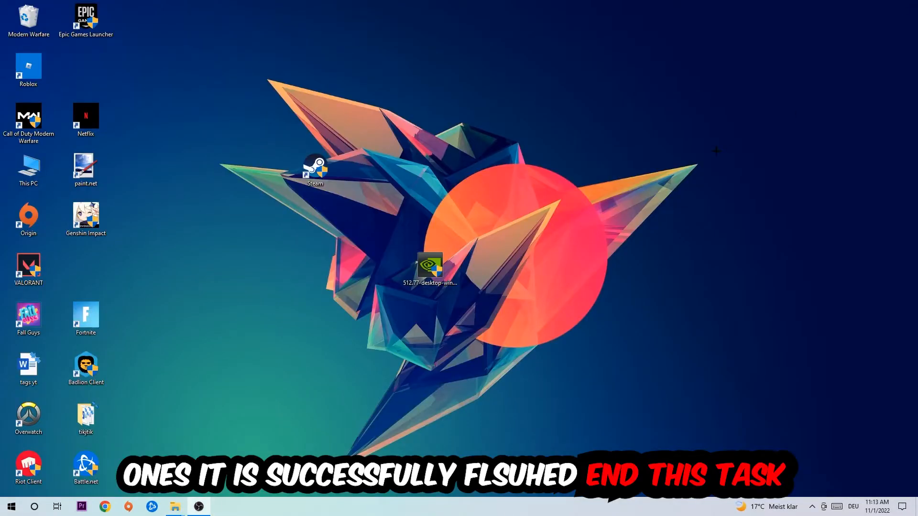
pyautogui.click(11, 505)
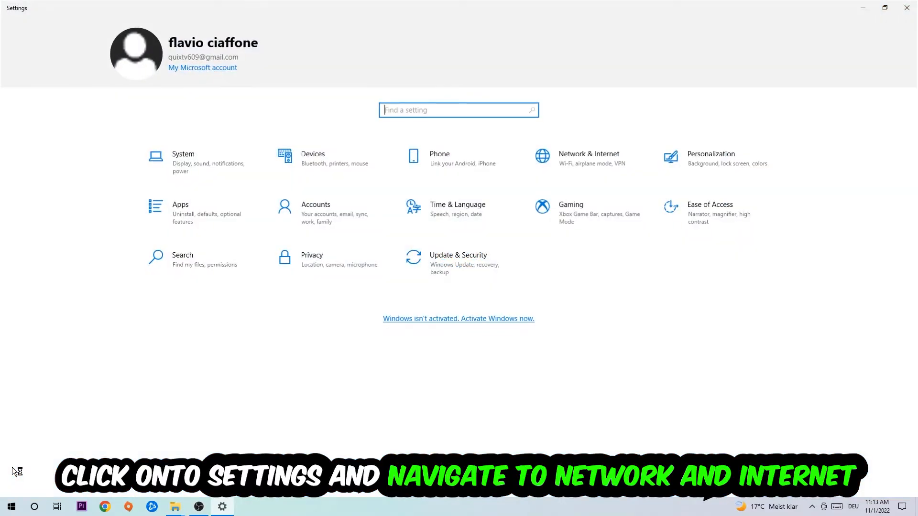
pyautogui.click(587, 158)
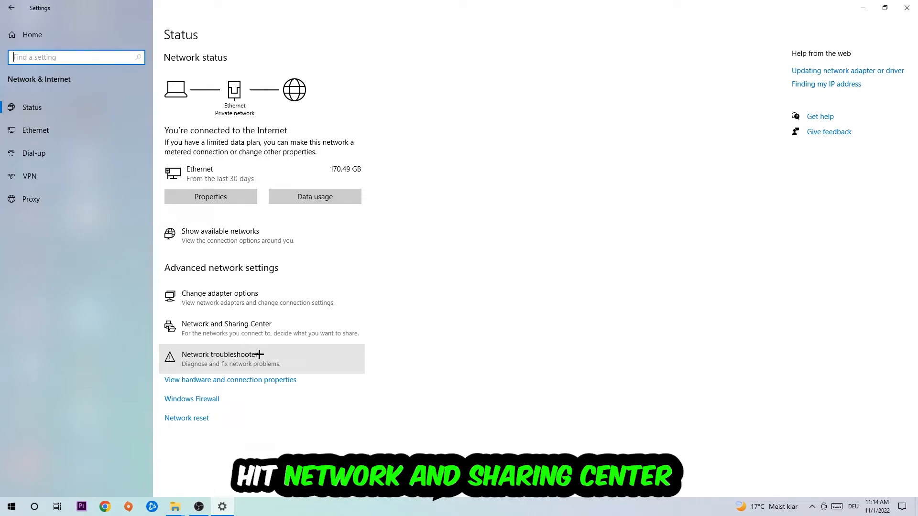
# Step: Reach the Network and Sharing Center and show the Ethernet connection's status dialog
pyautogui.click(227, 324)
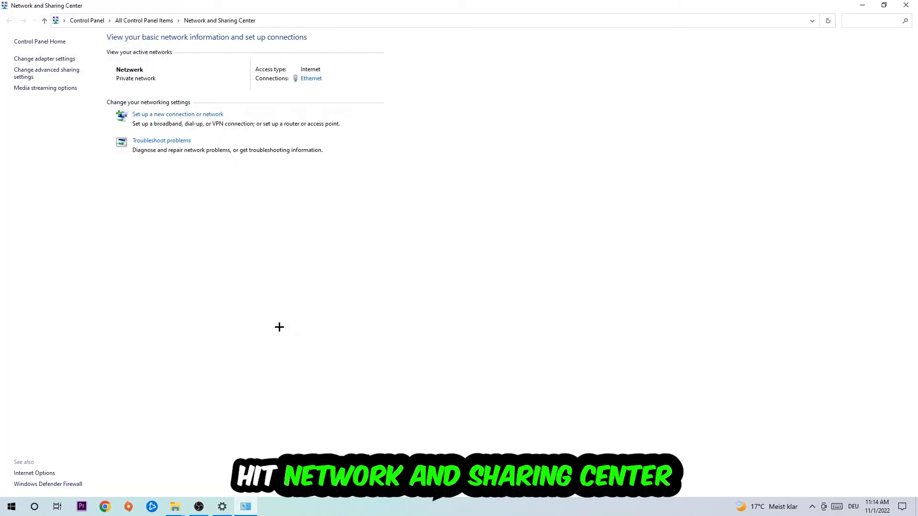
pyautogui.moveTo(266, 327)
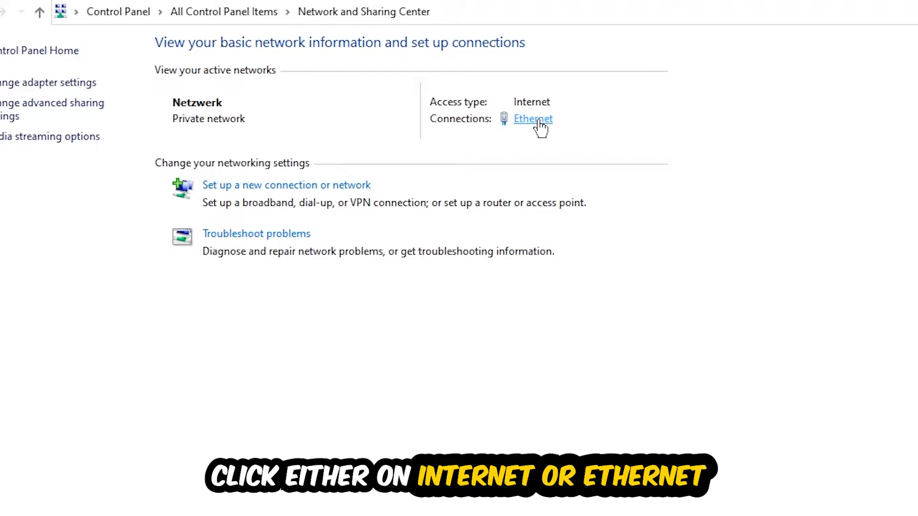
pyautogui.click(531, 118)
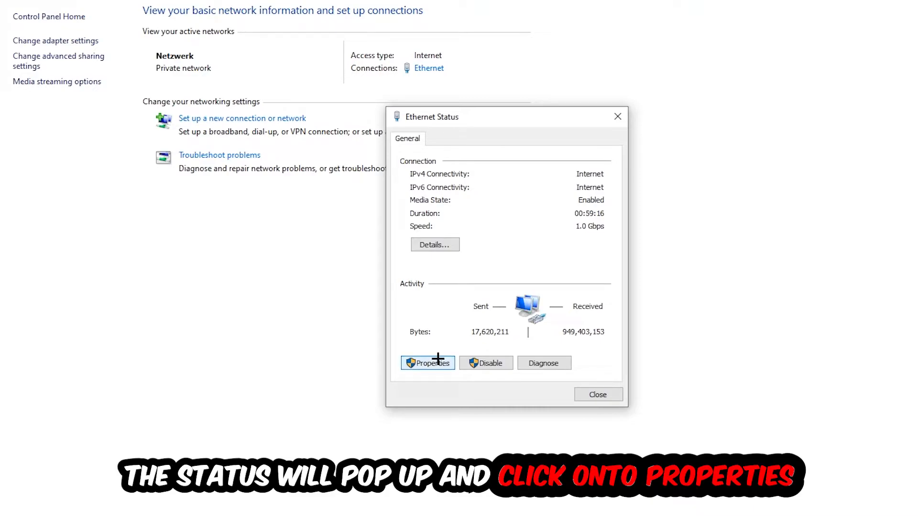
# Step: In Ethernet IPv4 properties, switch DNS to manually specified Google server addresses and confirm
pyautogui.click(427, 363)
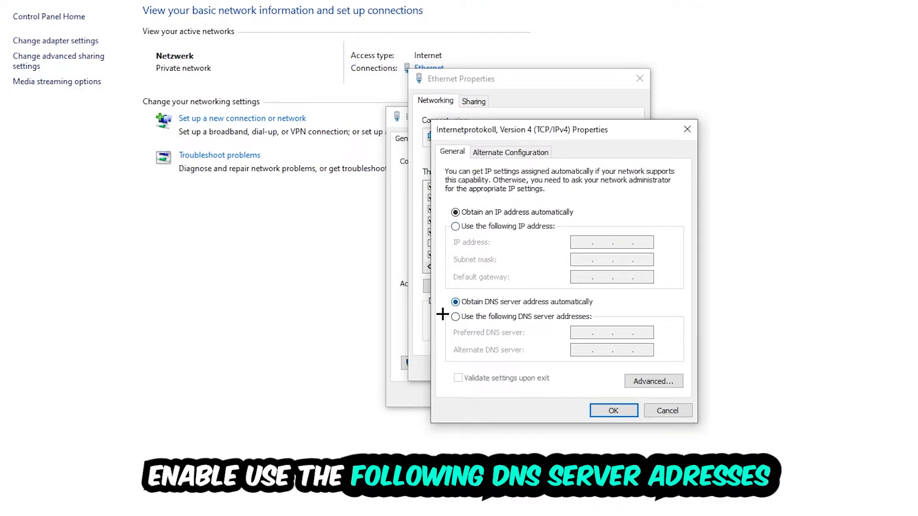
pyautogui.click(455, 317)
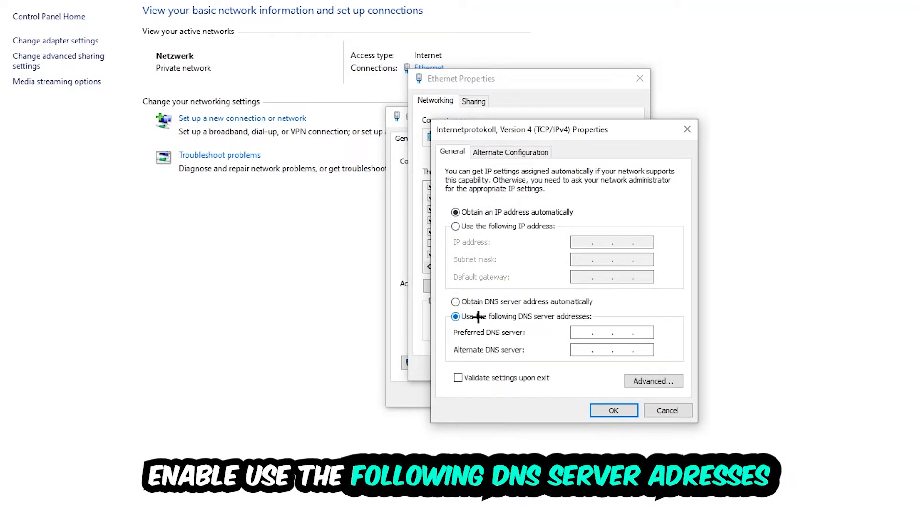
pyautogui.click(611, 332)
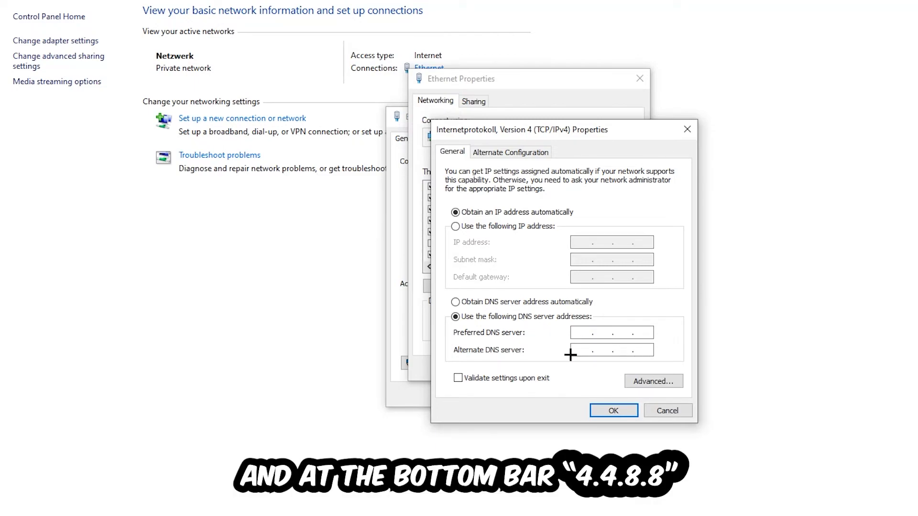
pyautogui.click(613, 410)
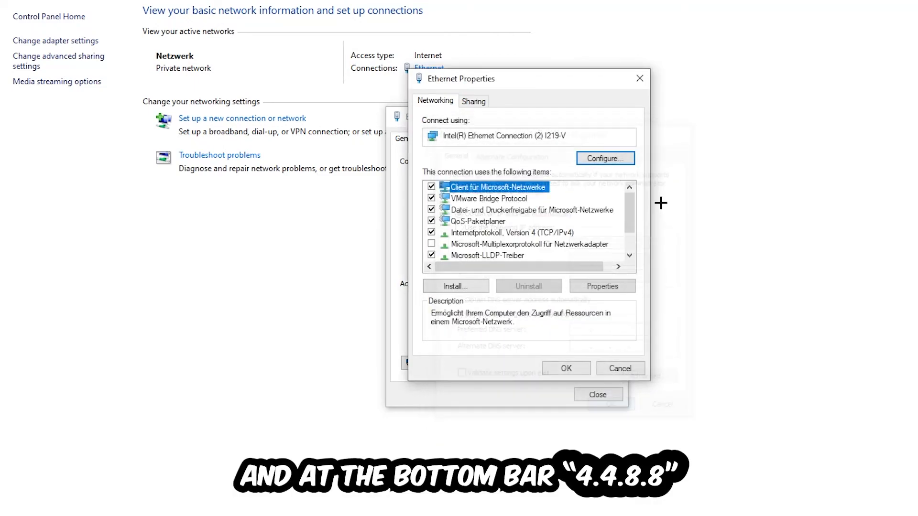